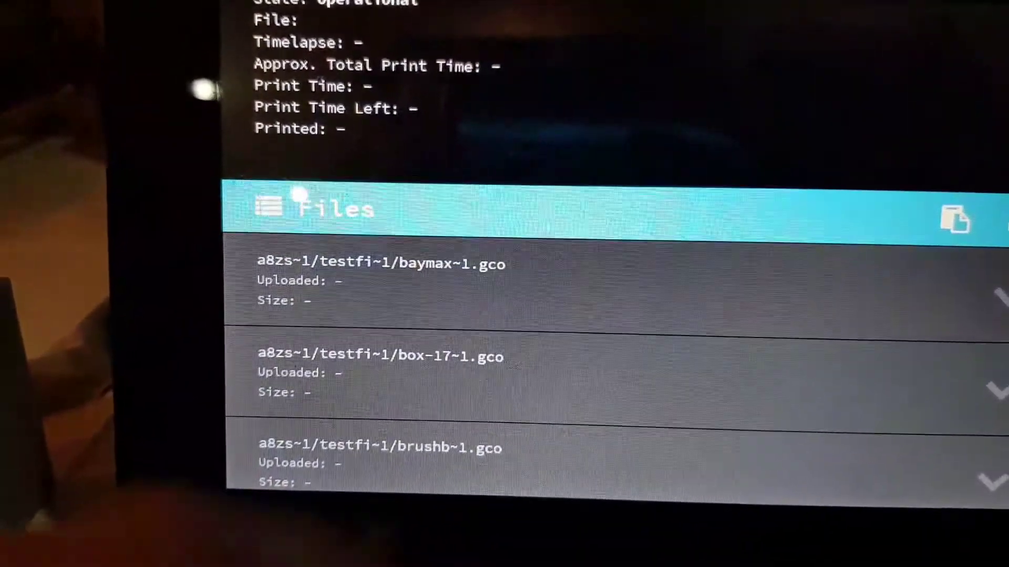
# Step: Open the temperature graph, showing hotend 25.3°C and bed 25.1°C with targets off
pyautogui.click(405, 116)
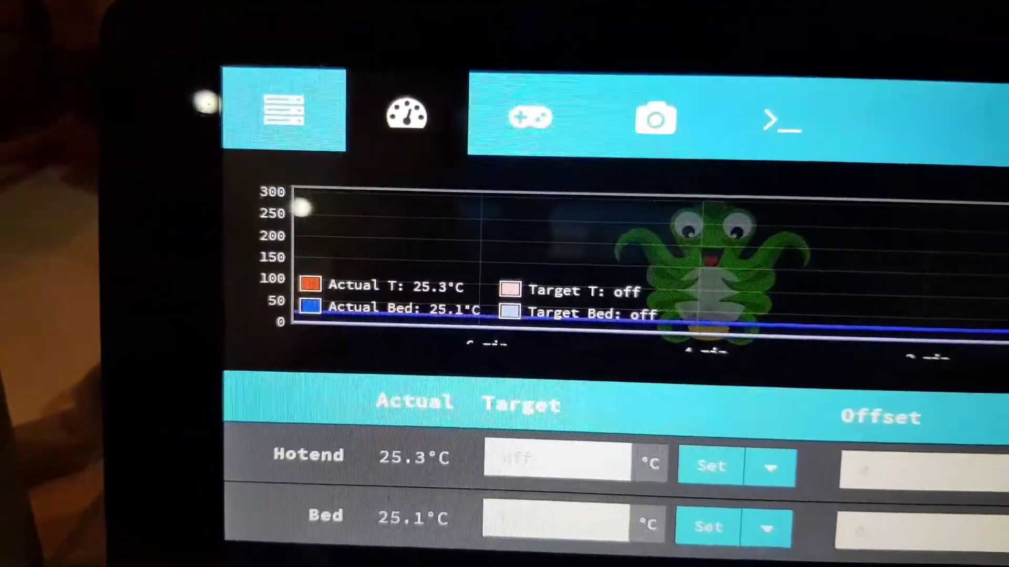